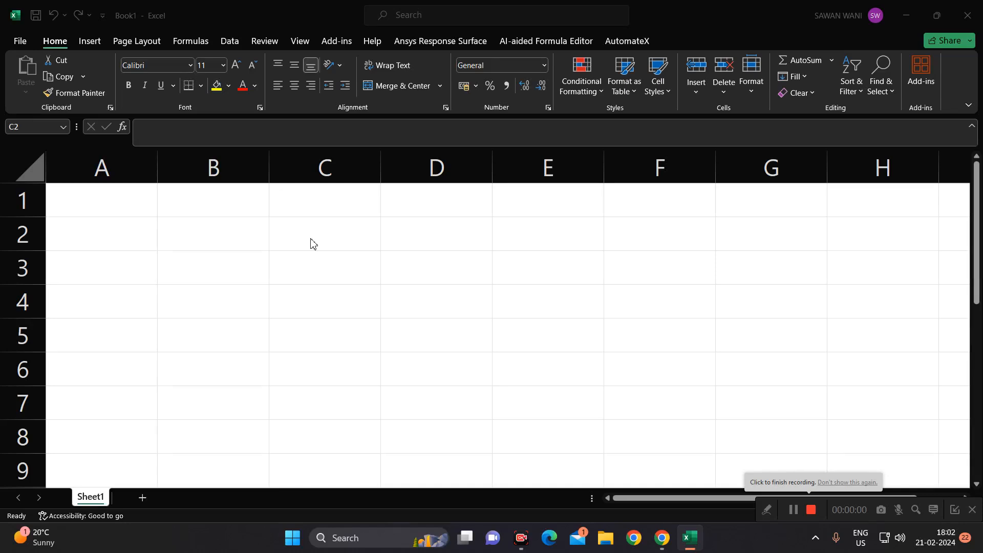
Step: Enter the title DOLLAR FUNCTION in C2 and the NUMBER and DOLLAR headers in B3 and C3
{"action": "left_click", "coordinate": [324, 233]}
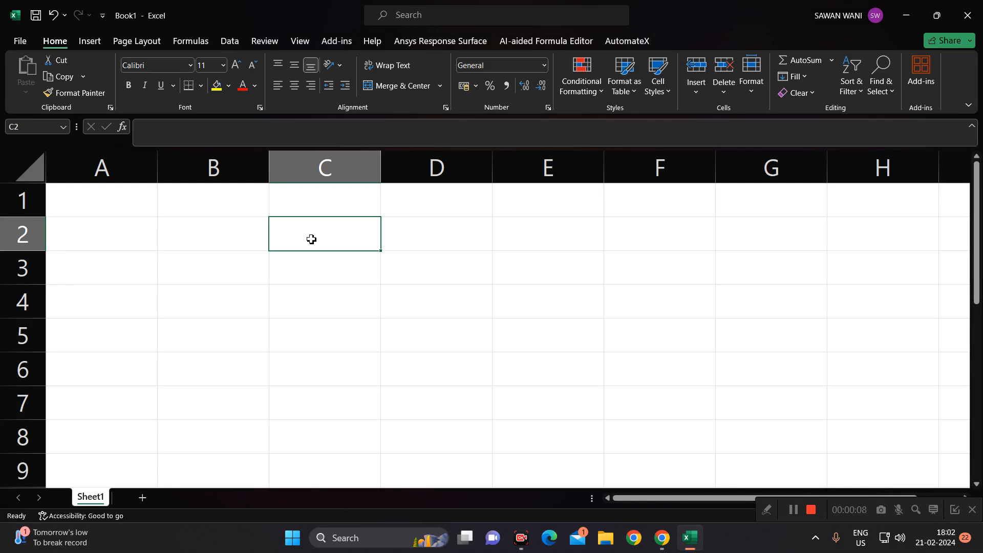
{"action": "type", "text": "D"}
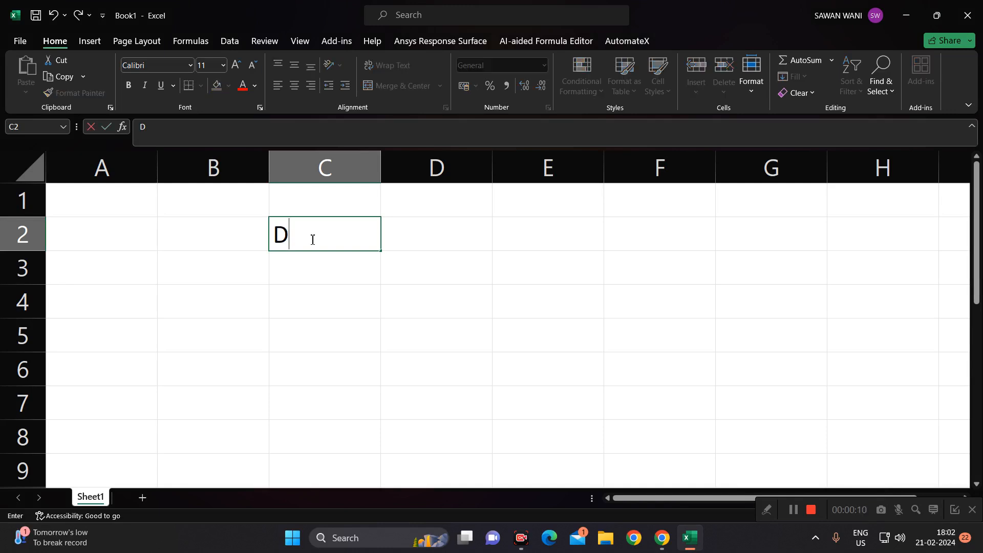
{"action": "type", "text": "OLLAR"}
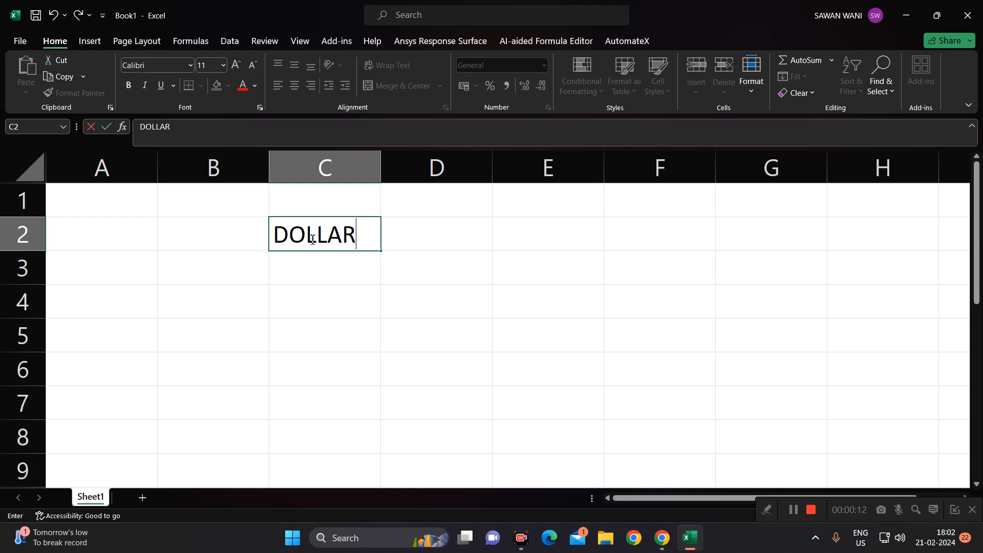
{"action": "type", "text": "FUNCTIO"}
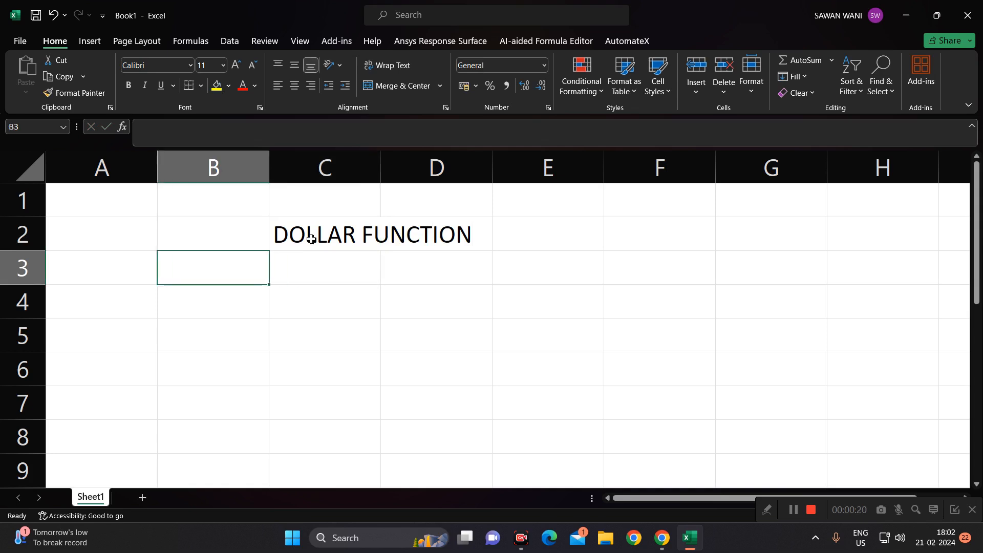
{"action": "type", "text": "NUMBER"}
{"action": "left_click", "coordinate": [323, 268]}
{"action": "type", "text": "DOLLAR"}
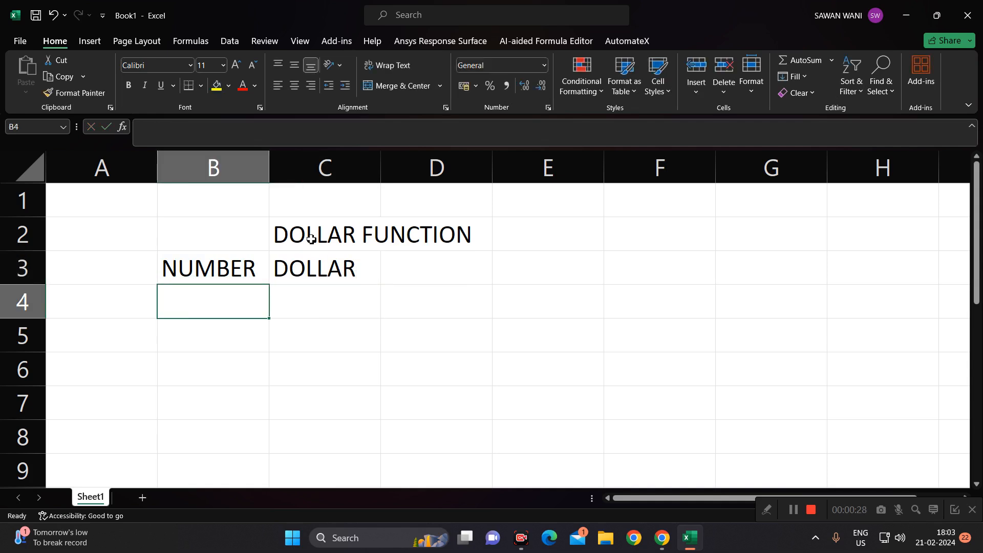
Step: Fill B4:B7 with 160.25, 110.2, 101.569 and 98.3, then select C4 for the first result
{"action": "type", "text": "160.25"}
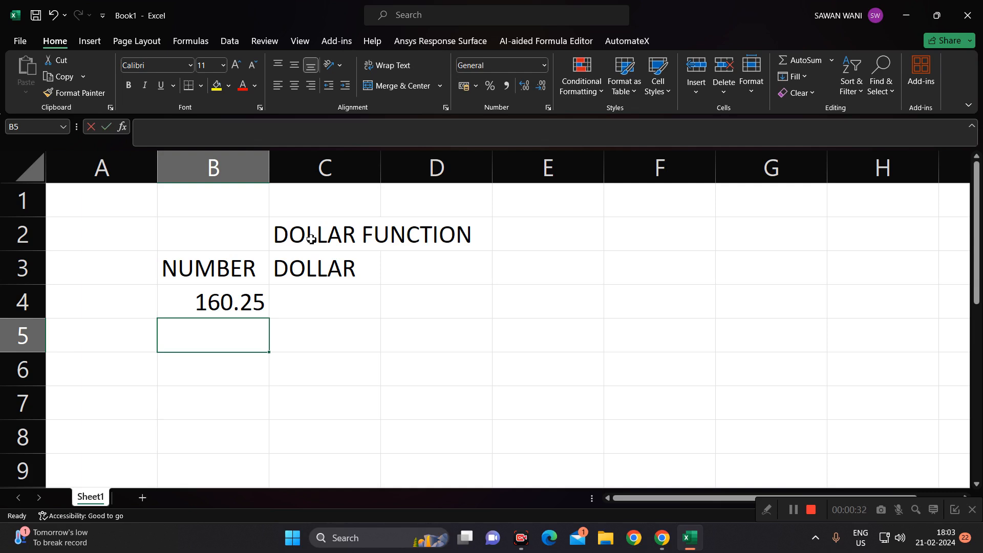
{"action": "type", "text": "110"}
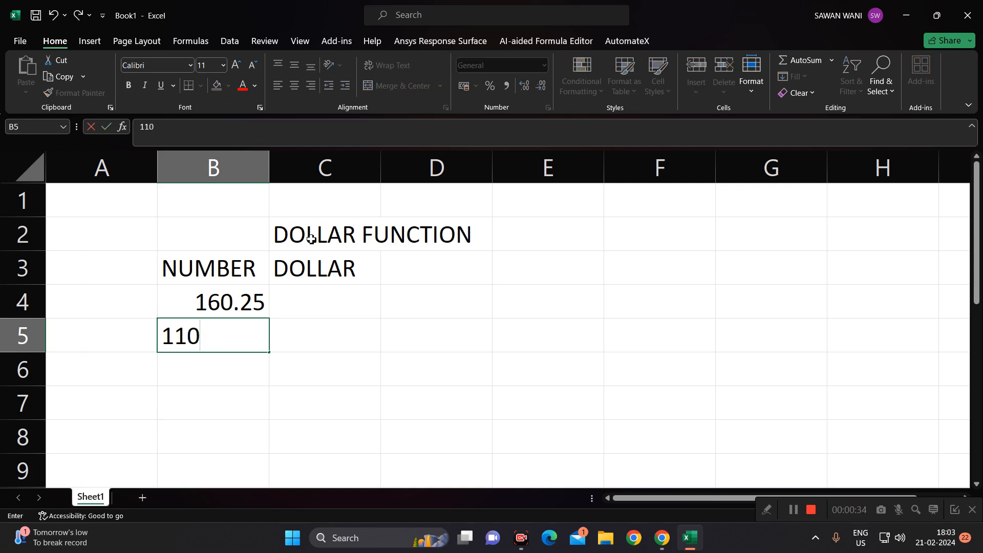
{"action": "key", "text": "Backspace"}
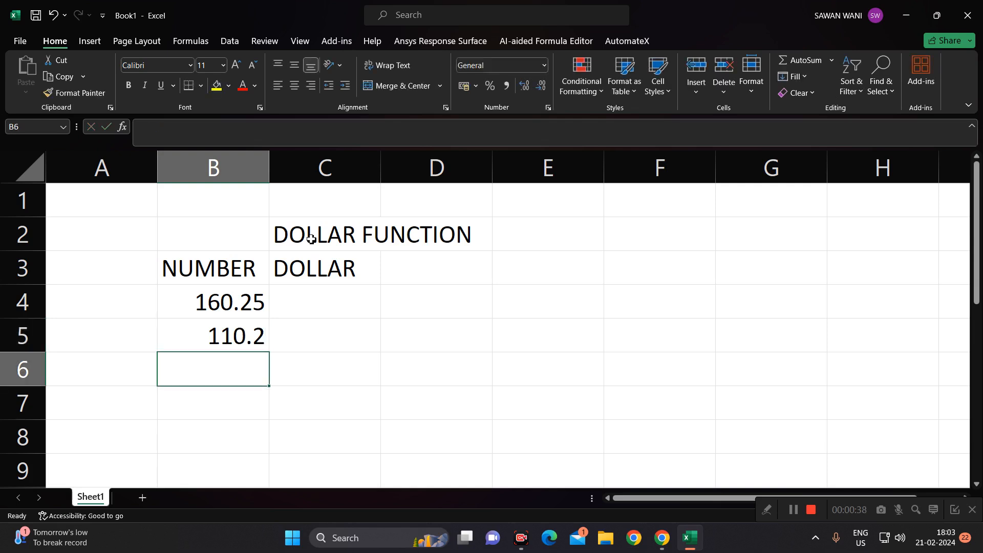
{"action": "type", "text": "1"}
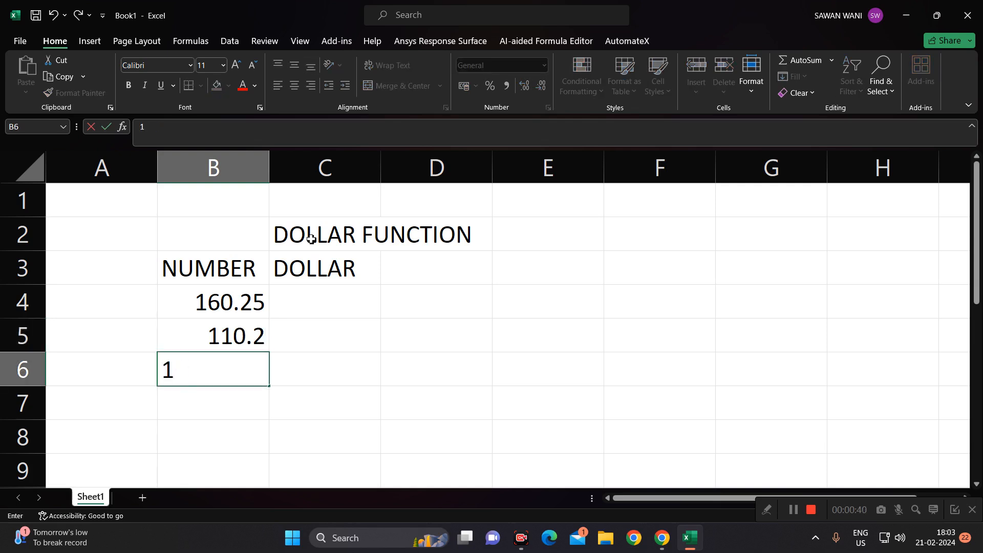
{"action": "type", "text": "01."}
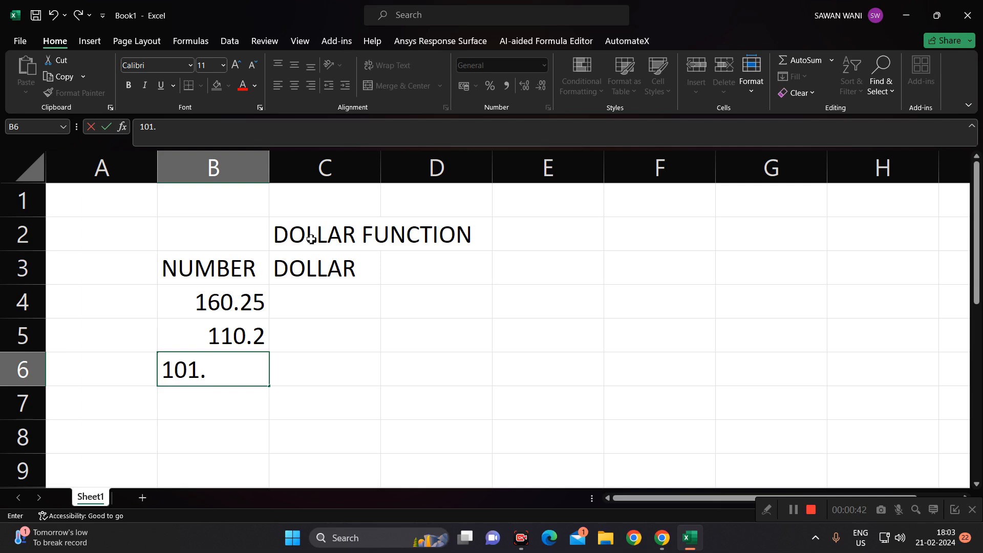
{"action": "type", "text": "569"}
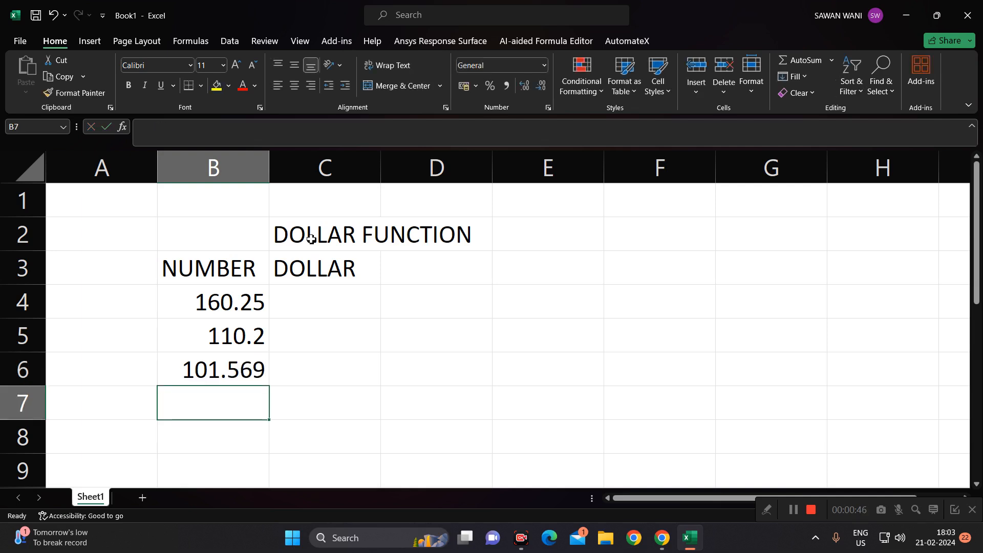
{"action": "type", "text": "98.3"}
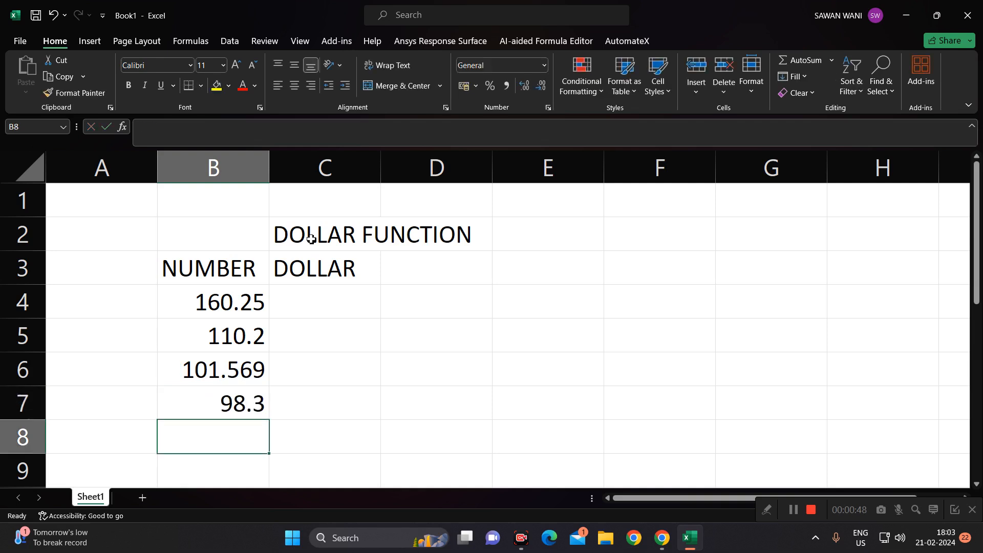
{"action": "left_click", "coordinate": [325, 301]}
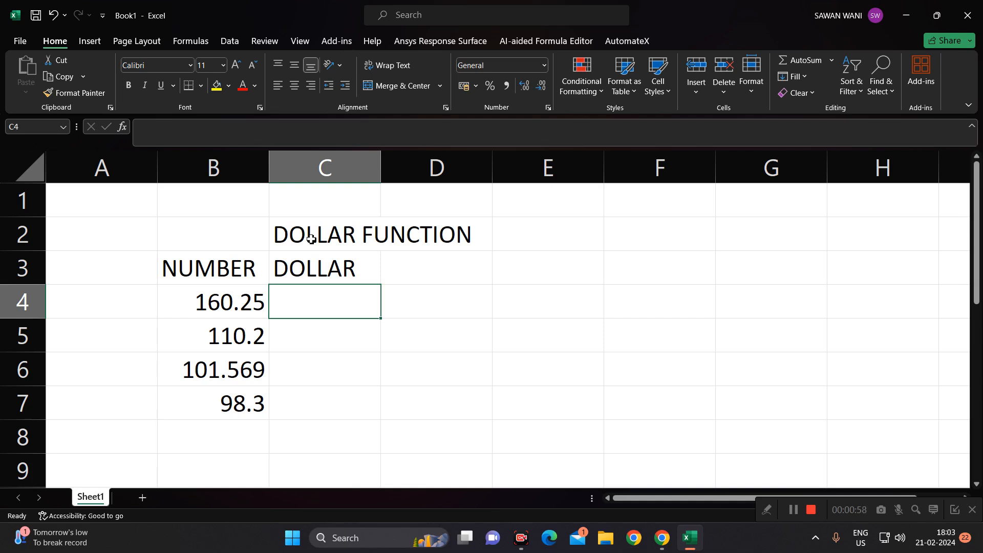
Step: Enter =DOLLAR(B4,1) in C4 to show ₹ 160.3 with one decimal
{"action": "type", "text": "="}
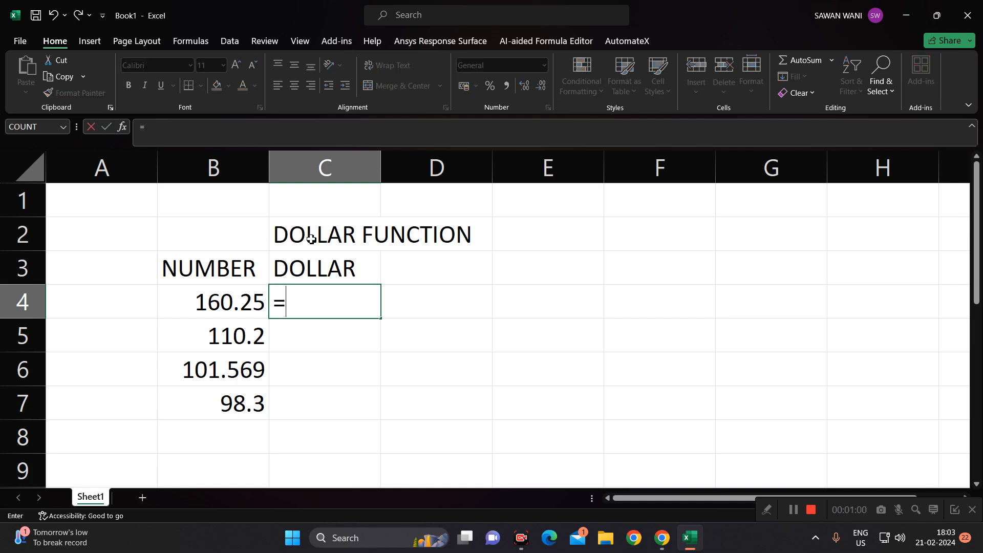
{"action": "type", "text": "DOLL"}
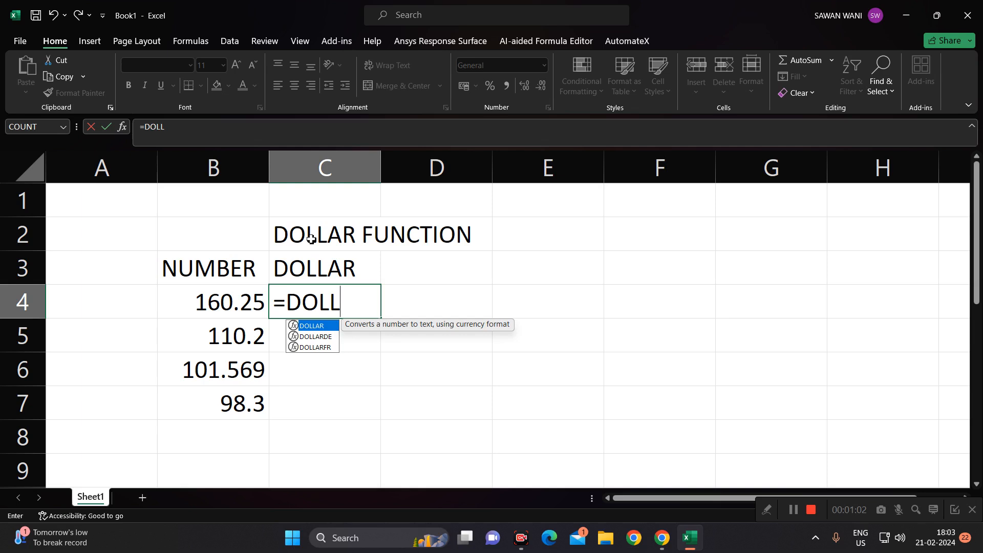
{"action": "type", "text": "AR"}
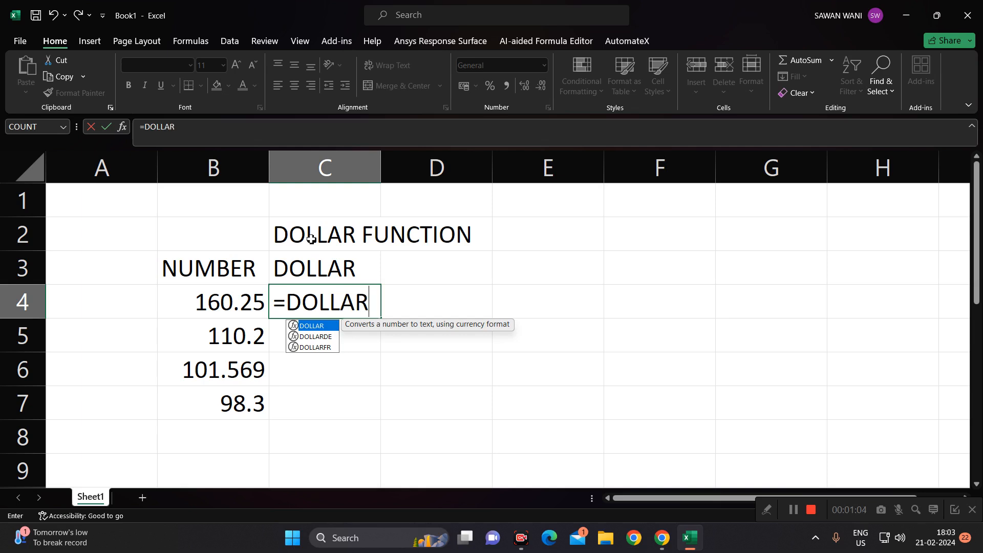
{"action": "type", "text": "("}
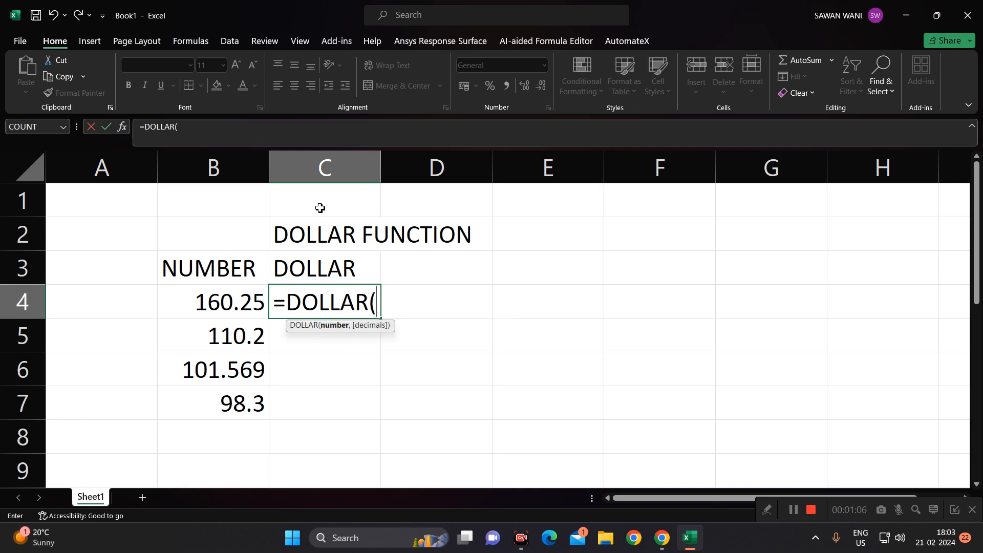
{"action": "left_click", "coordinate": [230, 301]}
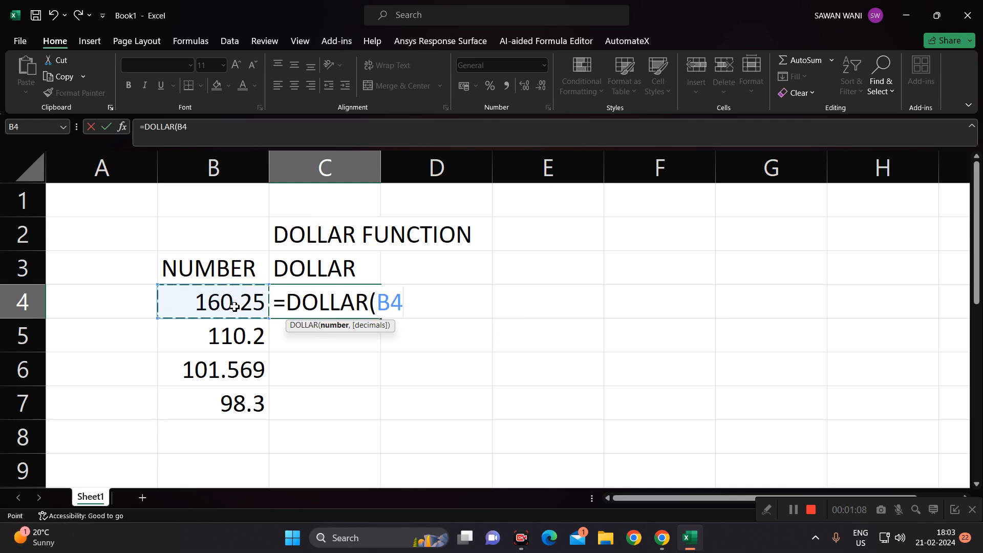
{"action": "type", "text": ","}
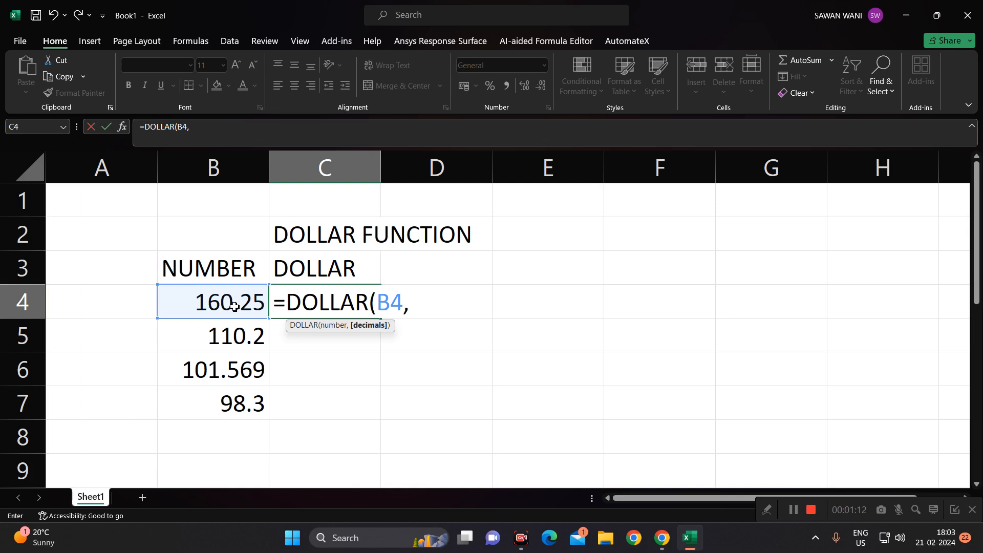
{"action": "type", "text": "1)"}
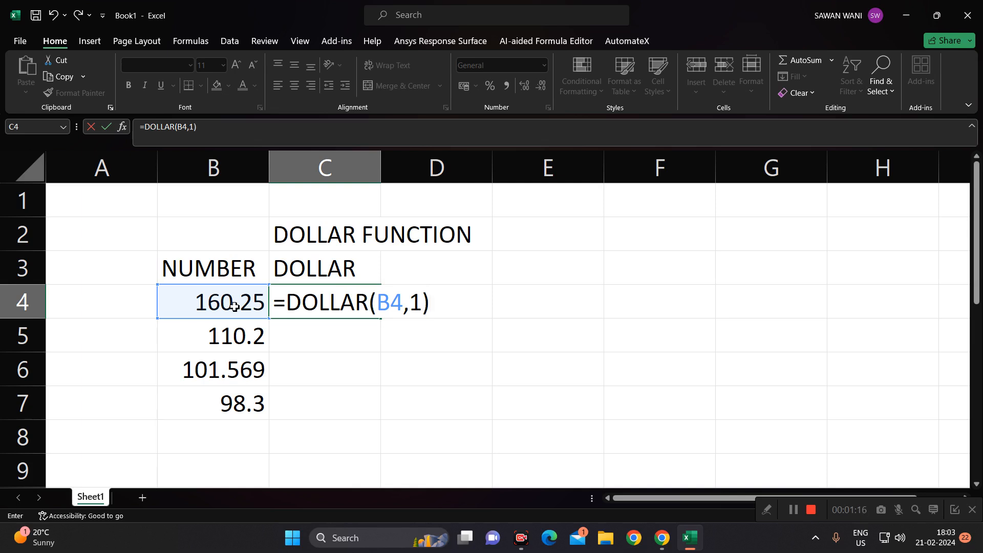
{"action": "key", "text": "enter"}
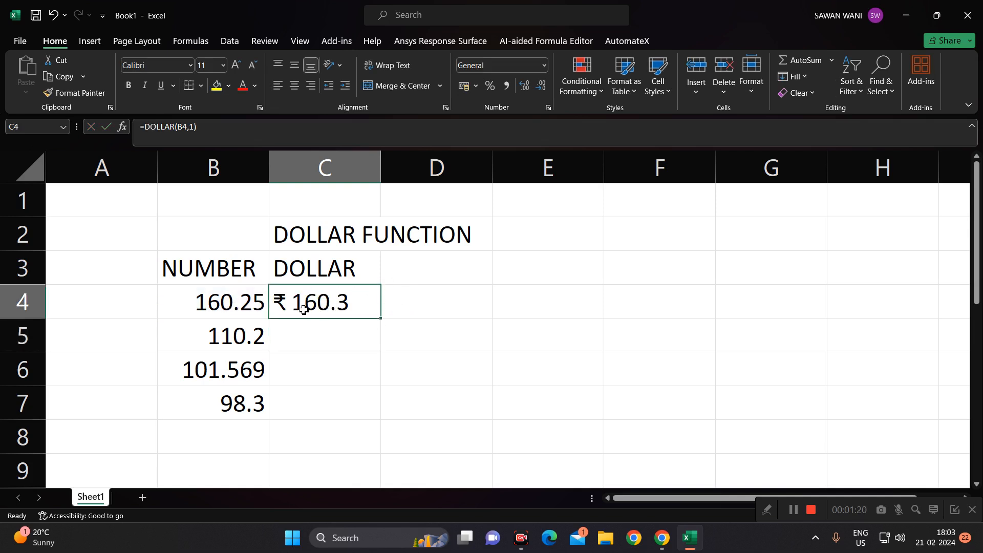
{"action": "left_click", "coordinate": [213, 302]}
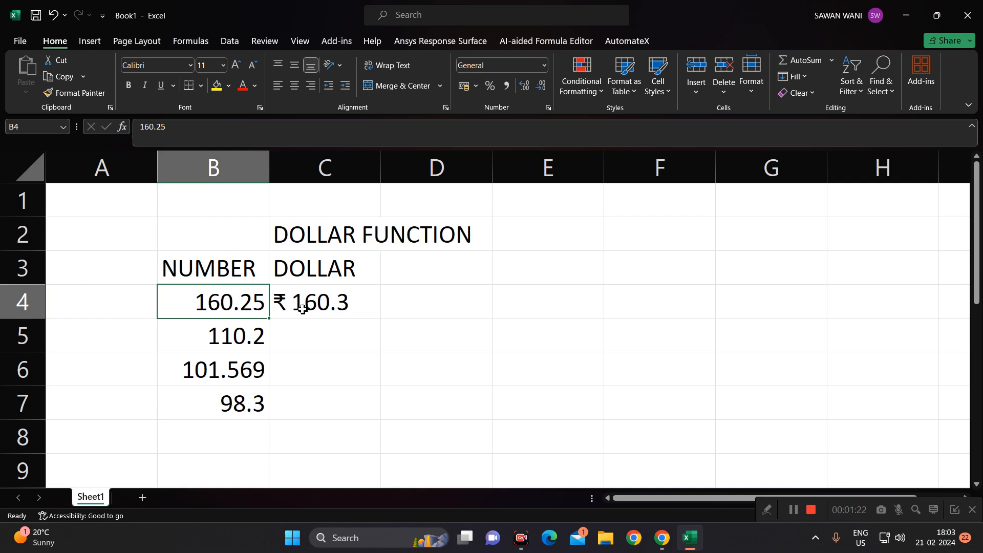
{"action": "left_click", "coordinate": [325, 301]}
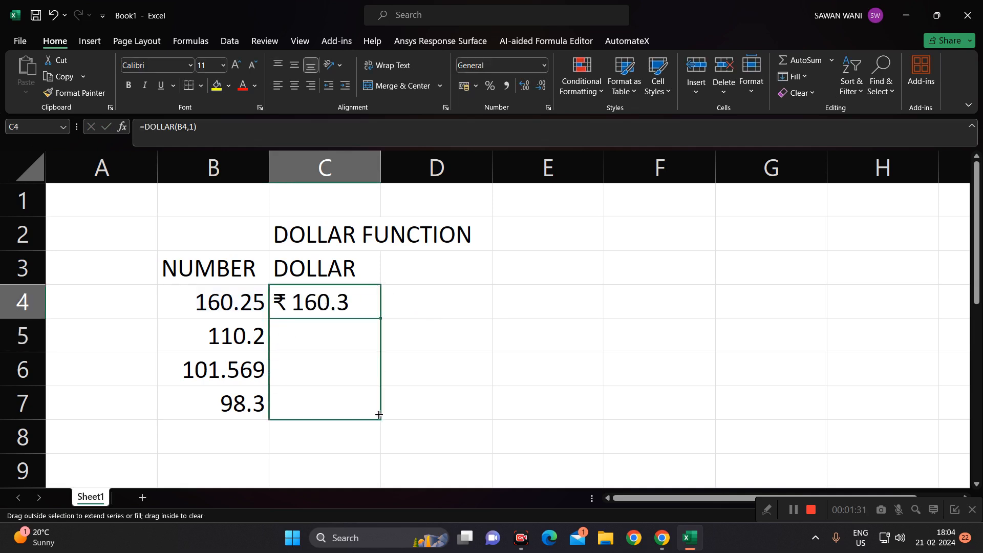
Step: Copy the DOLLAR formula down to C7 and set C5 and C6 to three decimals
{"action": "left_click_drag", "start_coordinate": [379, 316], "coordinate": [379, 414]}
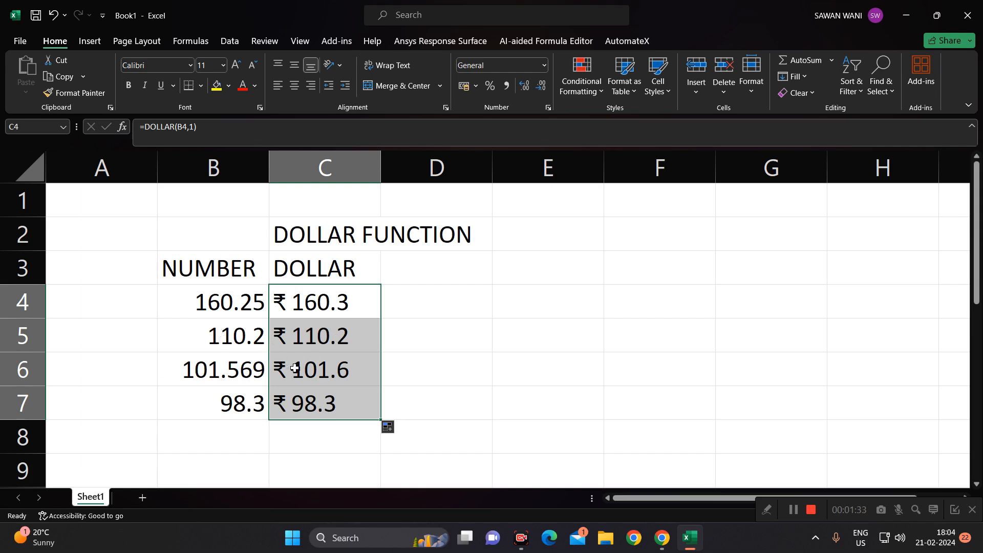
{"action": "double_click", "coordinate": [325, 368]}
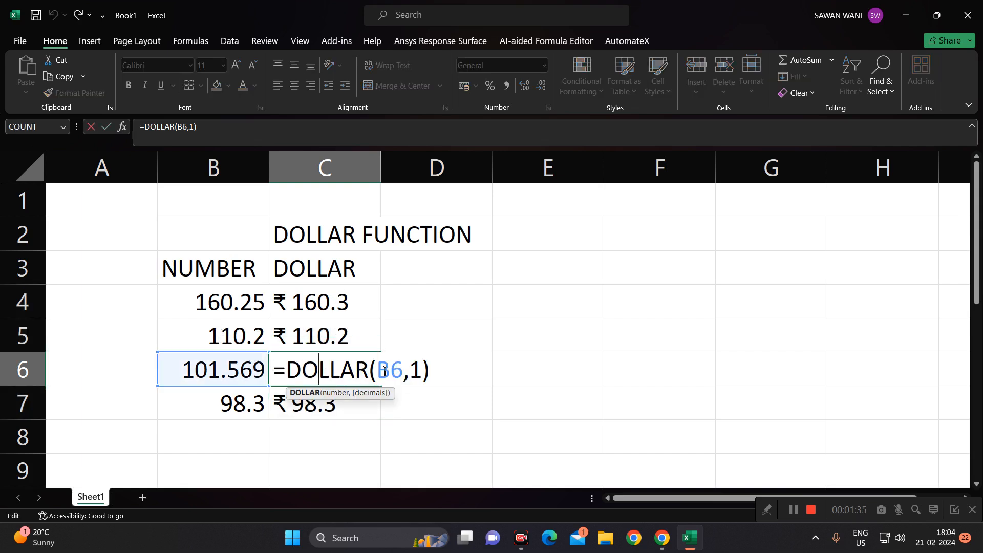
{"action": "key", "text": "backspace"}
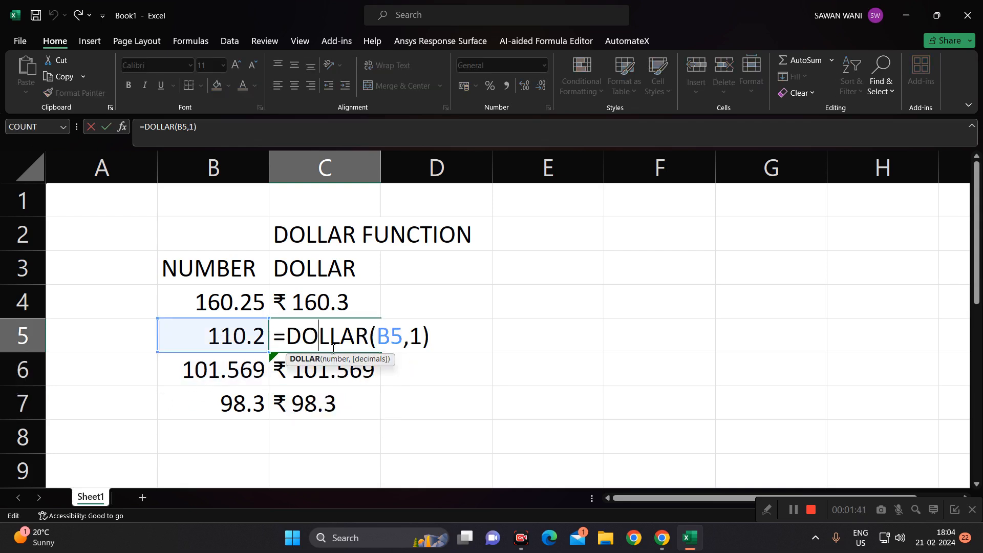
{"action": "key", "text": "Backspace"}
{"action": "type", "text": "3"}
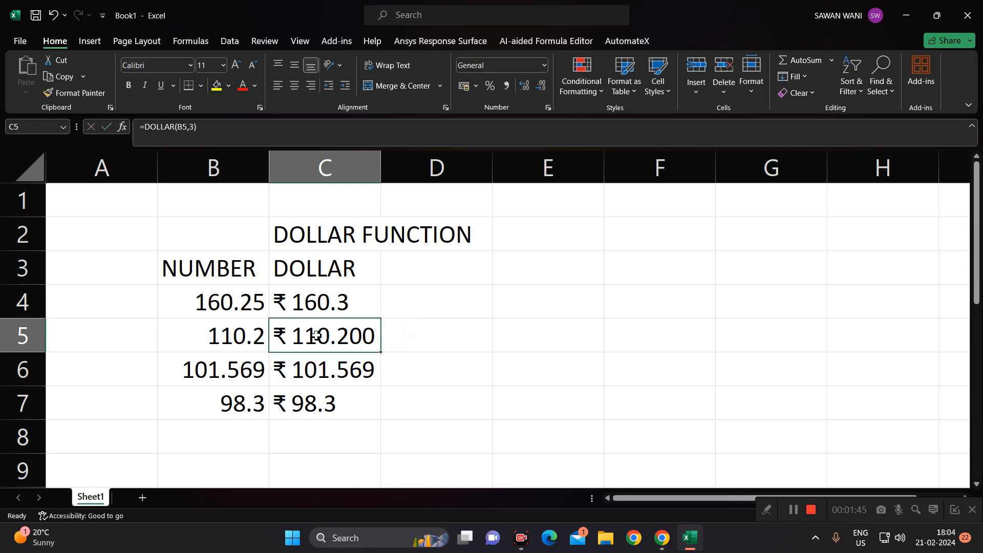
Step: Change the C7 formula to =DOLLAR(B7,5) showing ₹ 98.30000 with five decimals
{"action": "left_click", "coordinate": [212, 335]}
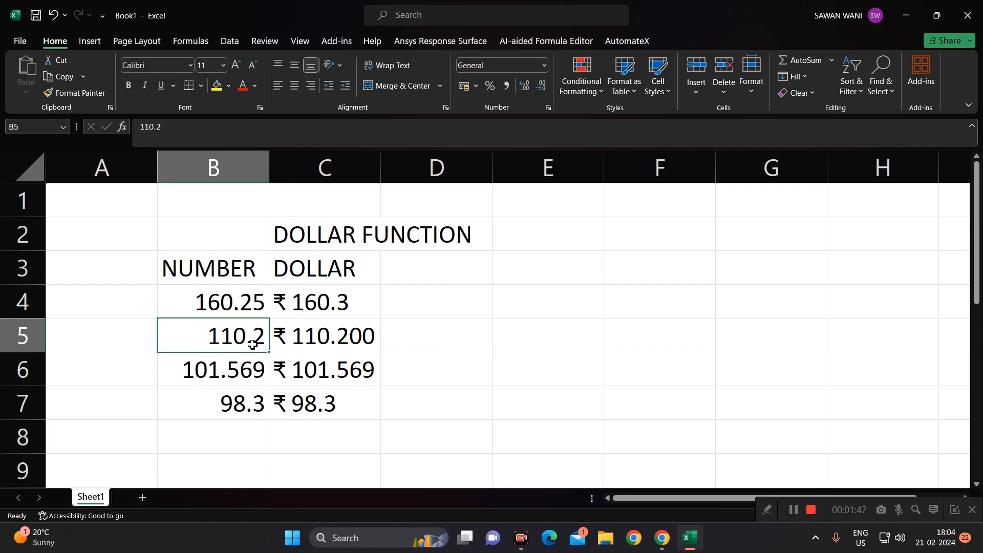
{"action": "mouse_move", "coordinate": [237, 399]}
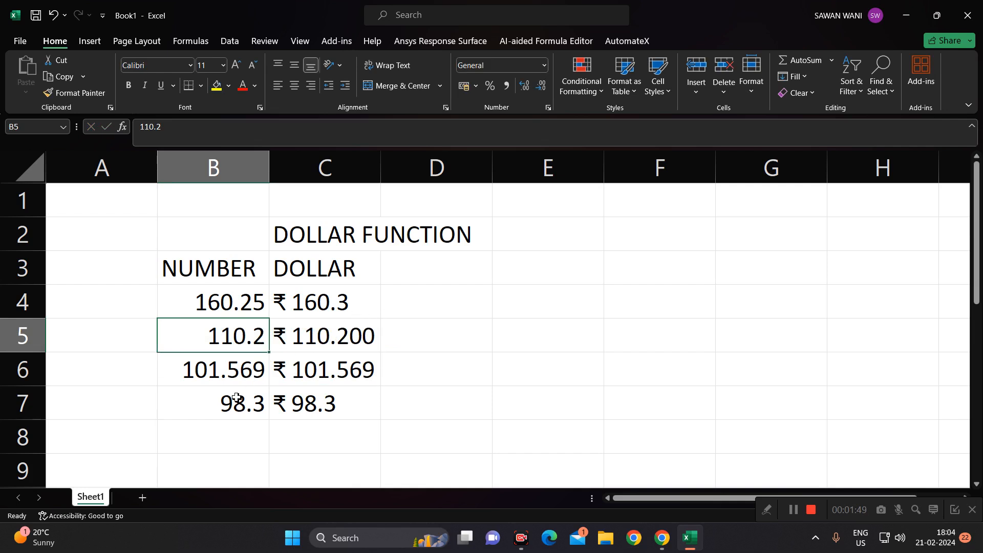
{"action": "type", "text": "=DOLLAR(B7,1)"}
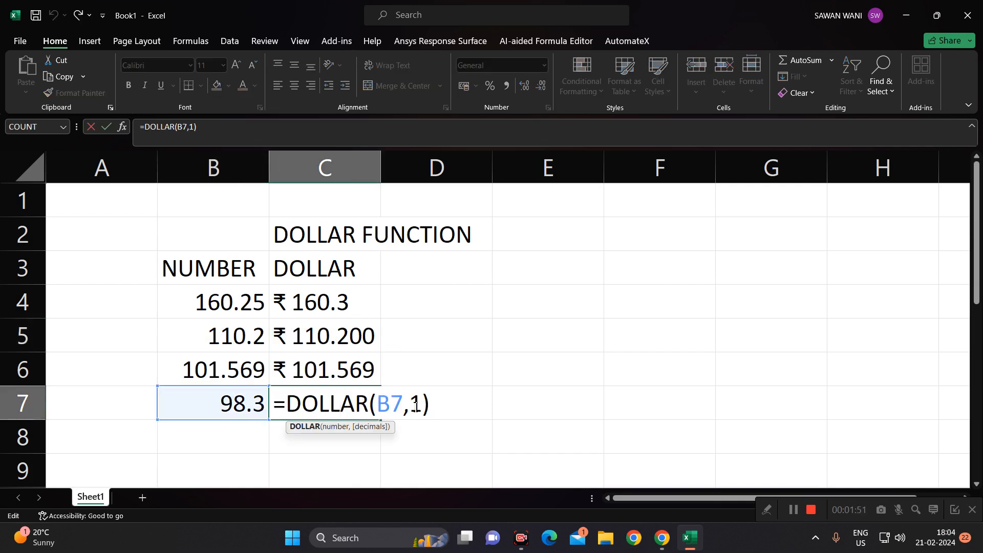
{"action": "type", "text": "5"}
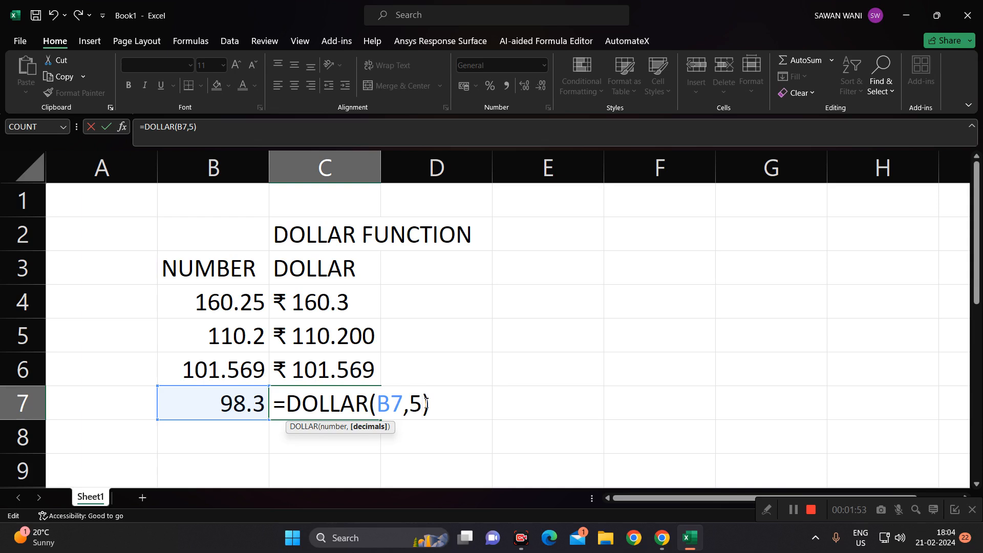
{"action": "key", "text": "Enter"}
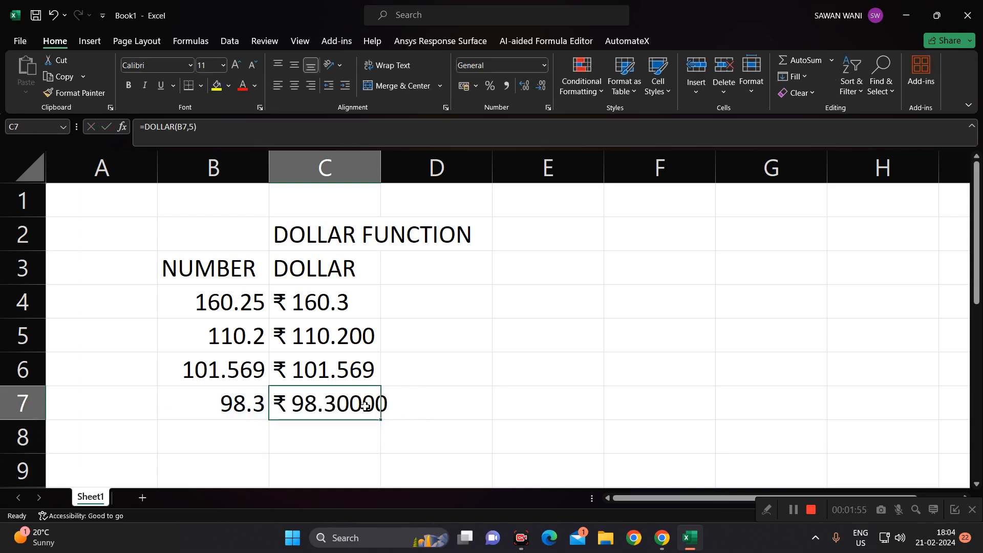